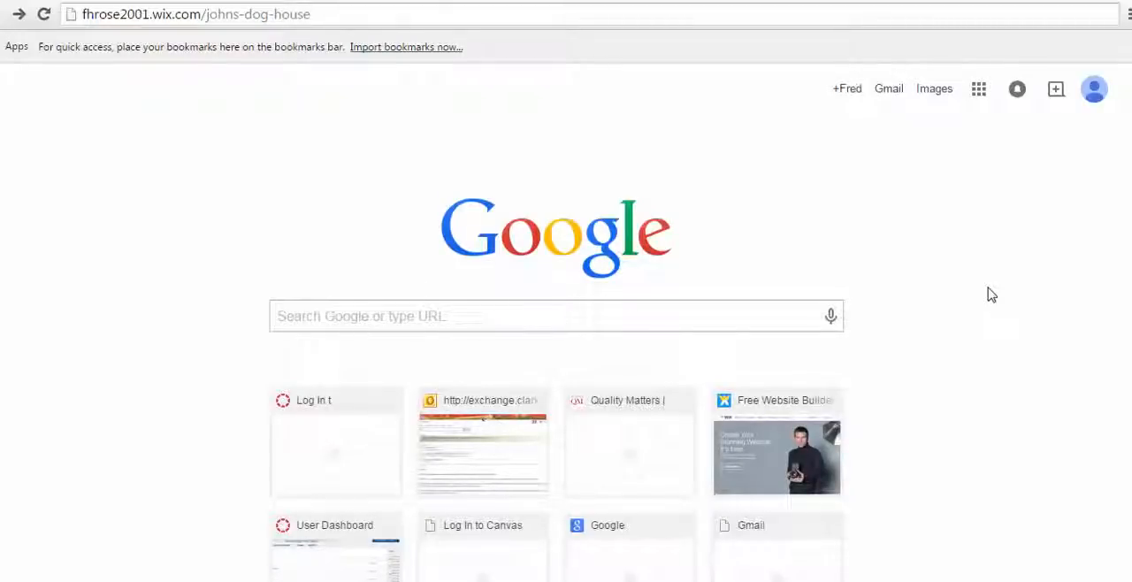
pyautogui.moveTo(349, 102)
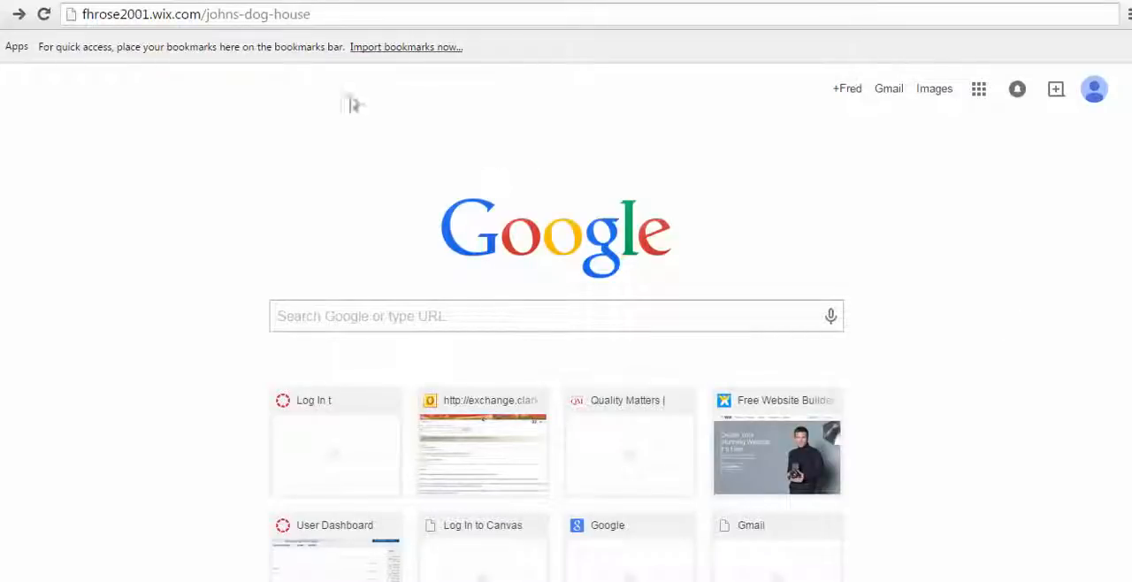
pyautogui.moveTo(327, 172)
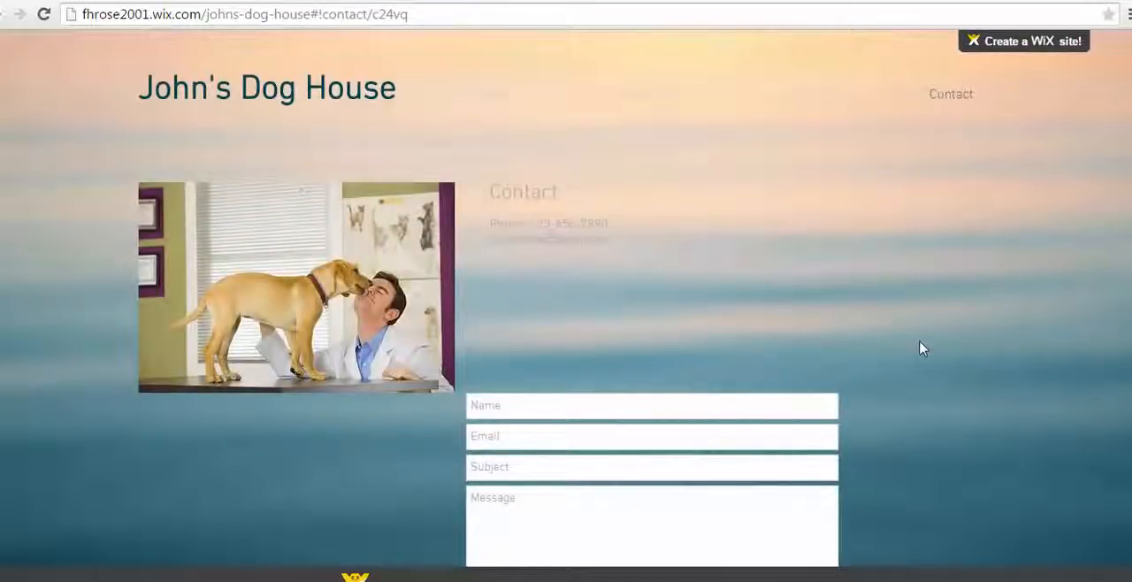
pyautogui.moveTo(899, 406)
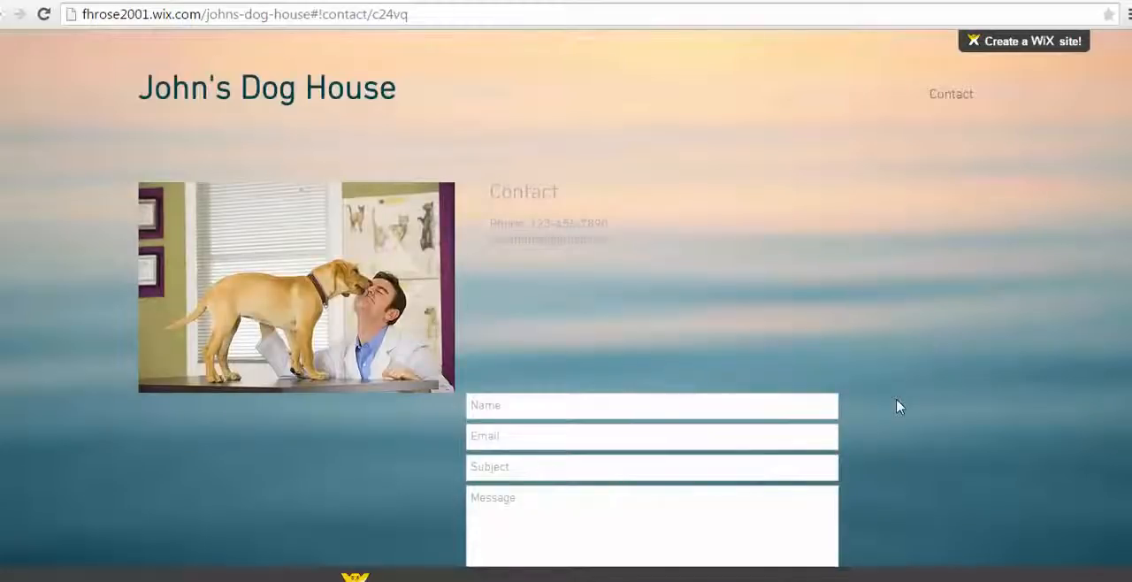
# Send the filled-in dog grooming enquiry so the site shows the success confirmation.
pyautogui.scroll(-3)
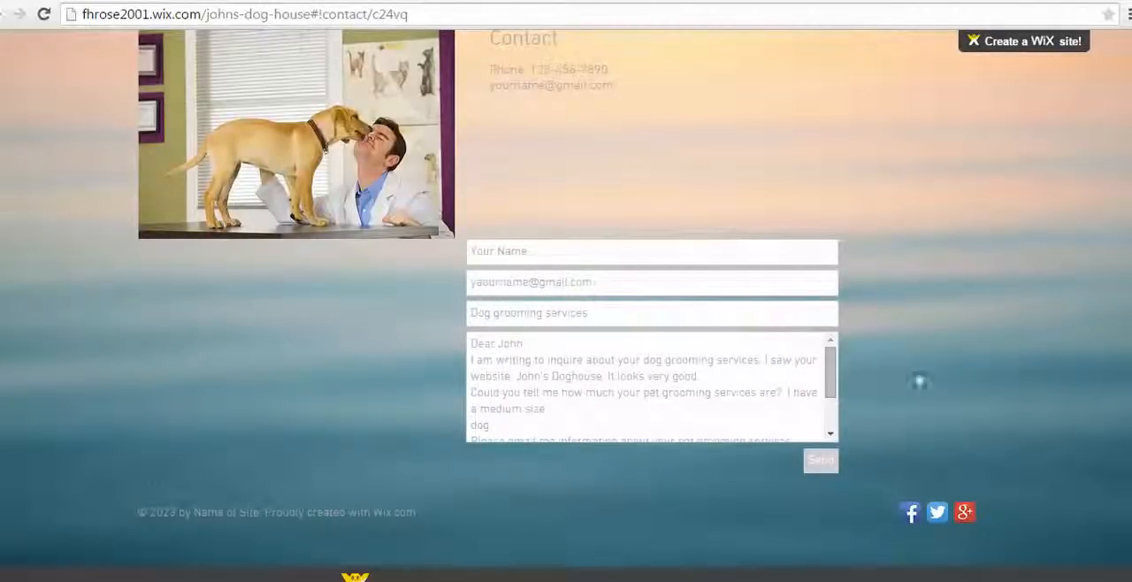
pyautogui.moveTo(764, 527)
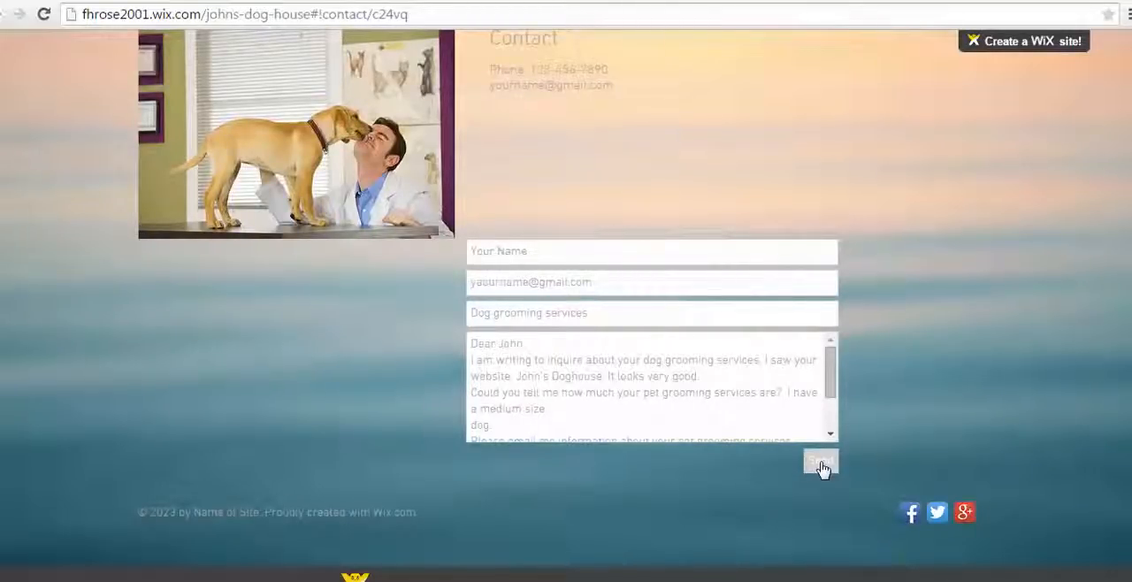
pyautogui.click(818, 461)
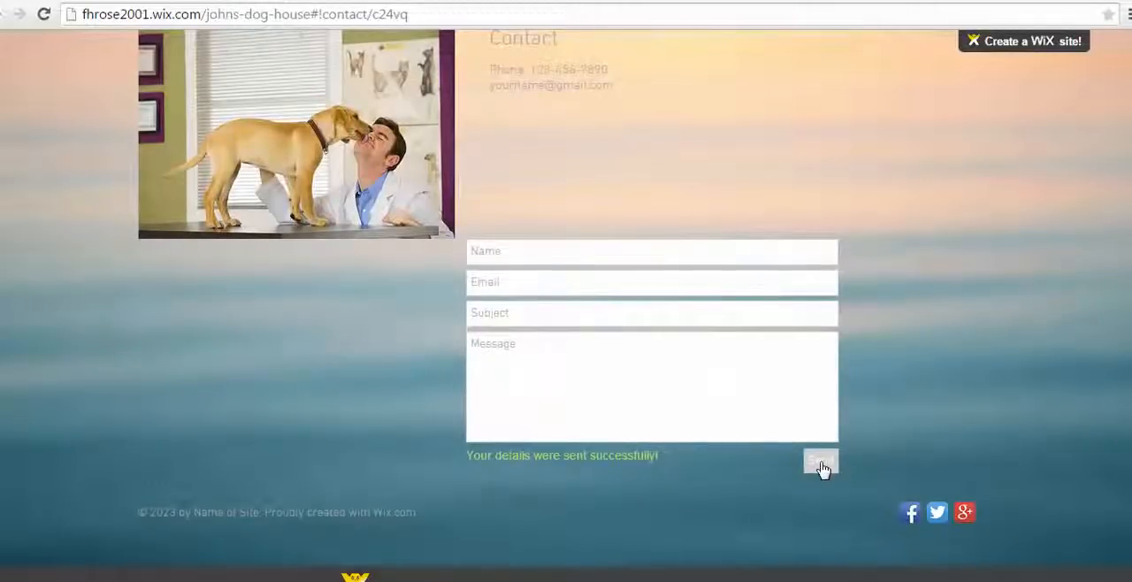